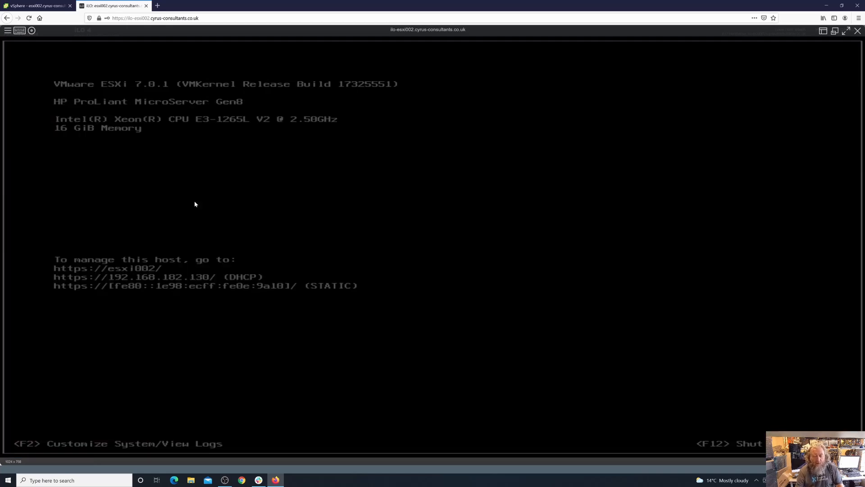
Return to the vSphere Client tab showing host esxi002's Summary page.
click(38, 6)
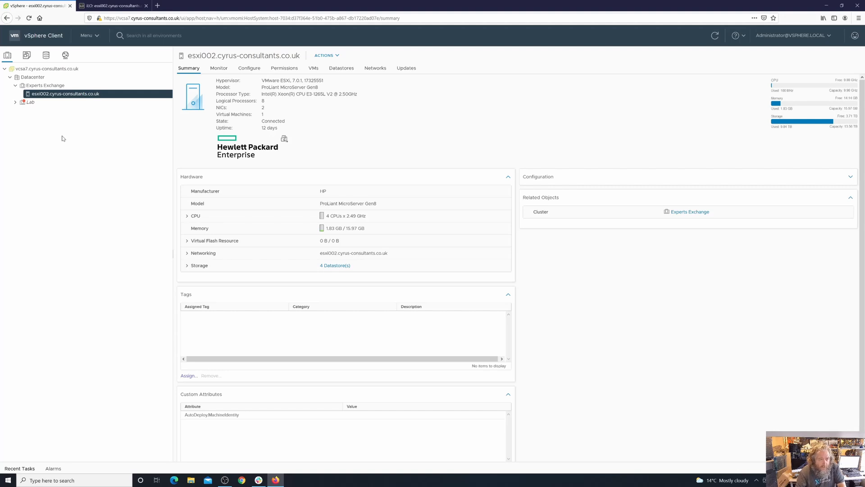
mouse_move(62, 121)
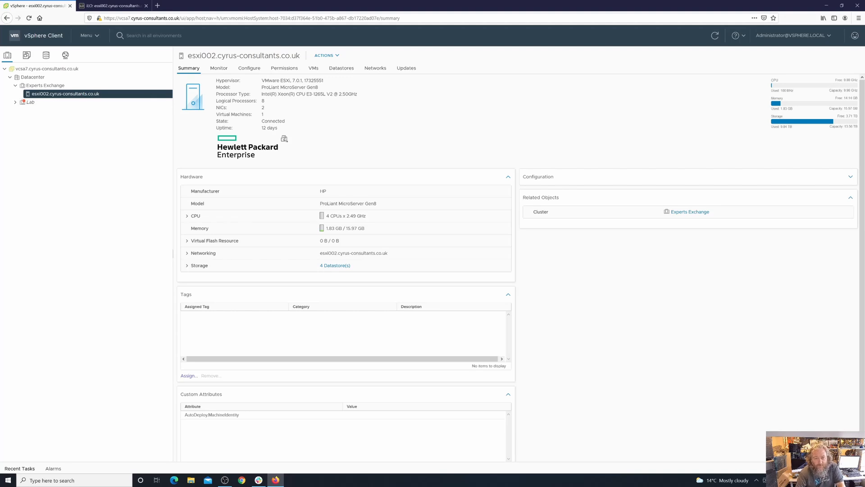
mouse_move(306, 101)
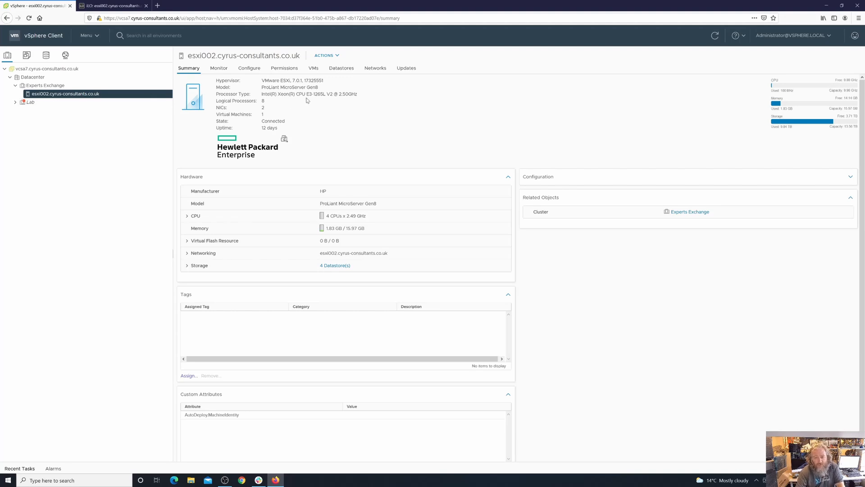
mouse_move(317, 101)
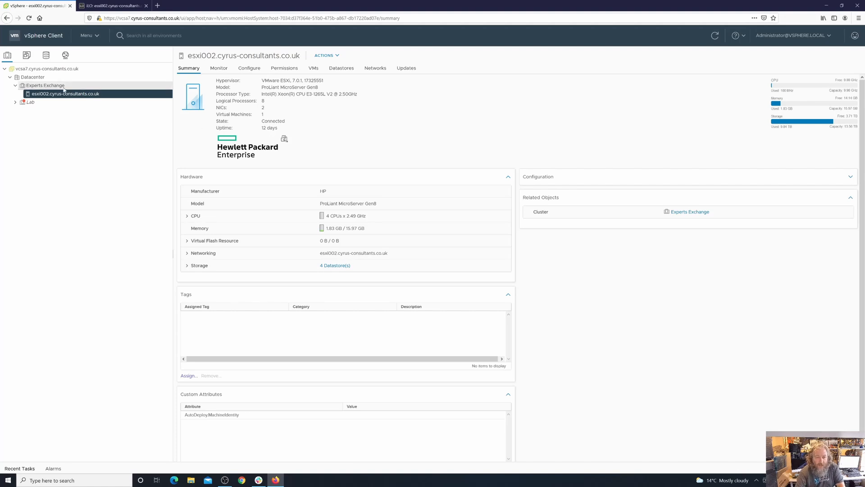
Select the Experts Exchange cluster and begin setting up a single cluster image.
click(44, 85)
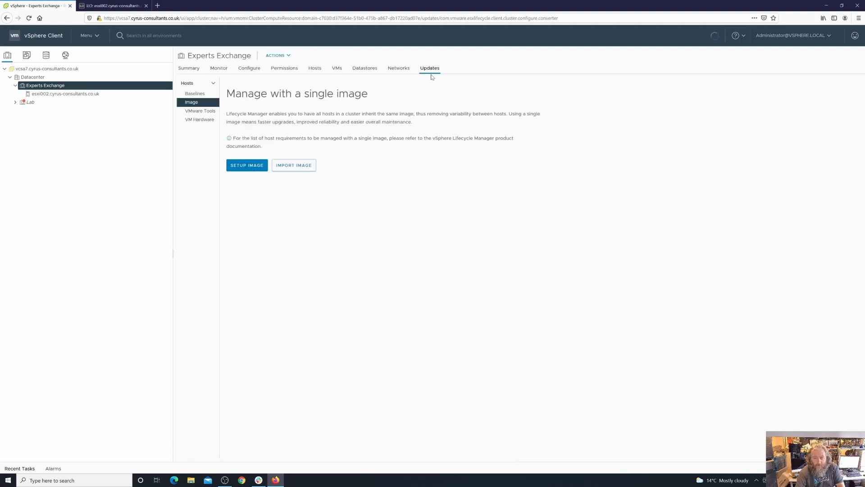
mouse_move(200, 111)
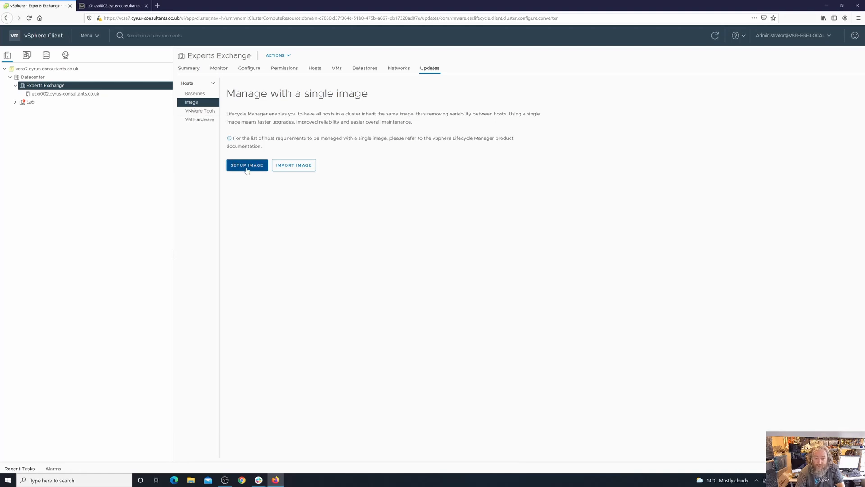
click(246, 164)
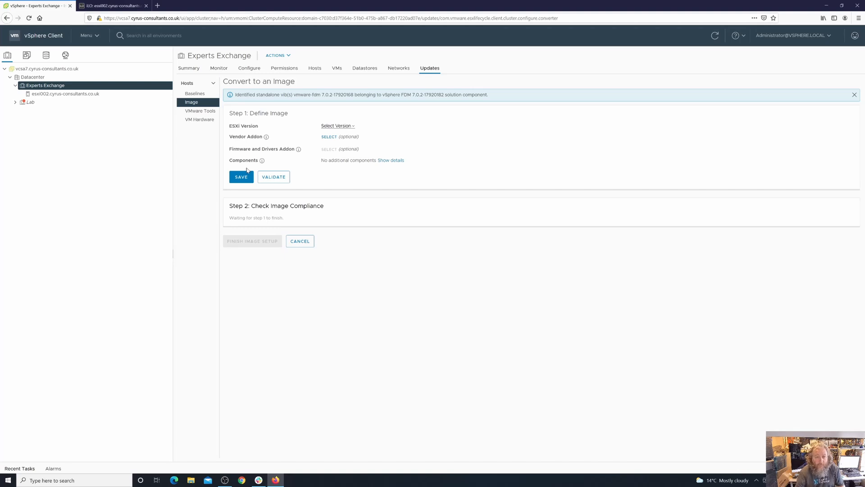
Choose ESXi version 7.0 U2a - 17867351 for the cluster image.
click(337, 126)
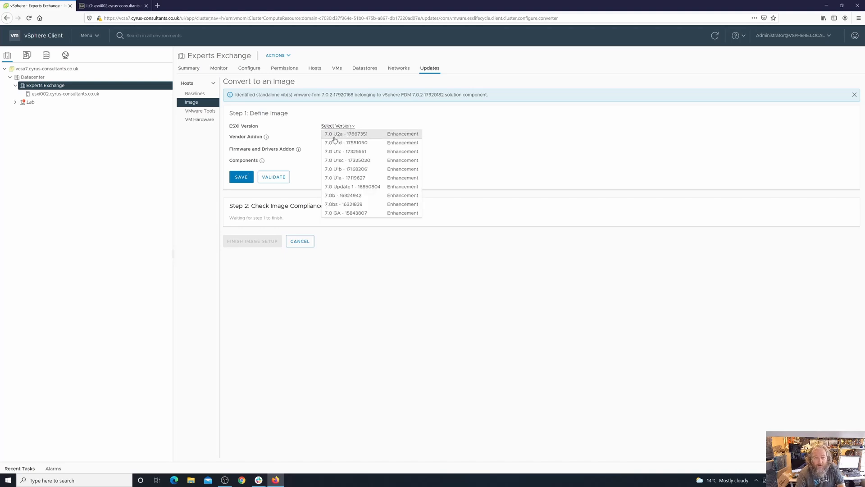
mouse_move(331, 140)
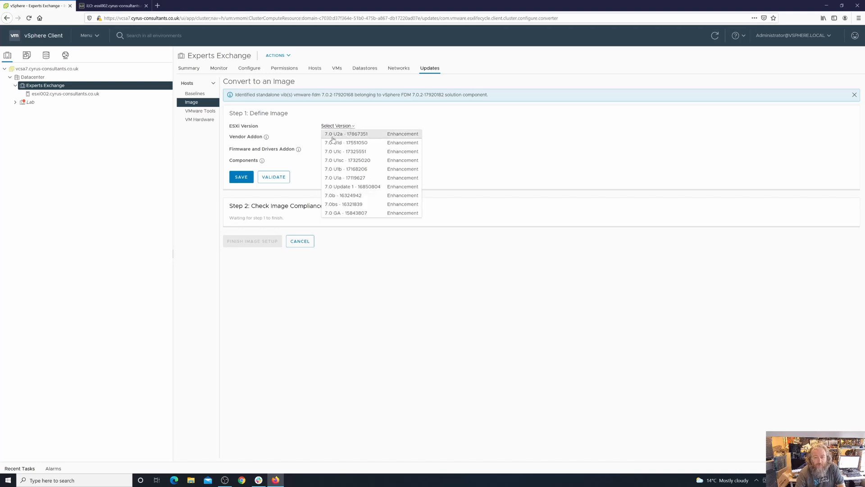
click(332, 133)
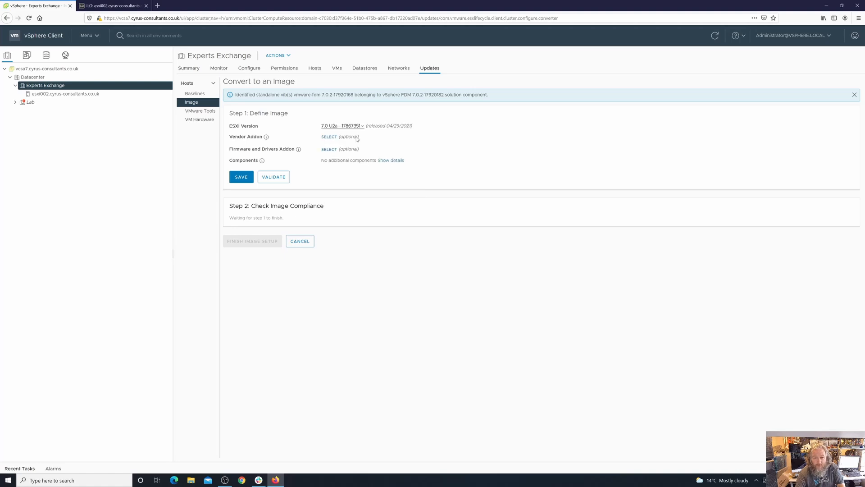
mouse_move(393, 149)
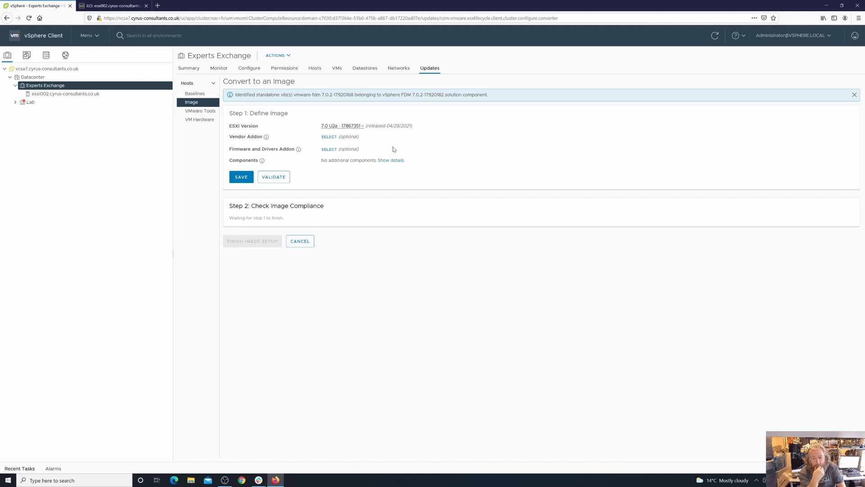
mouse_move(378, 153)
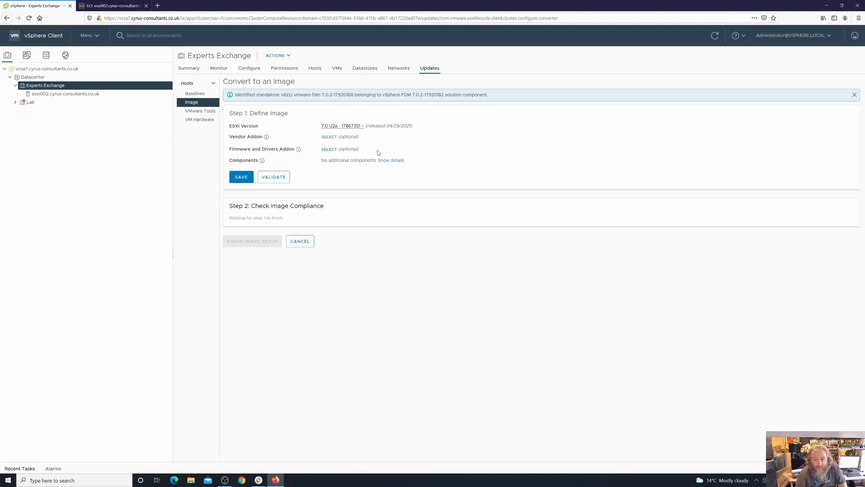
Add vendor addon HPE Customization for HPE Servers (702.0.0.10.7.0-52) to the image.
click(329, 136)
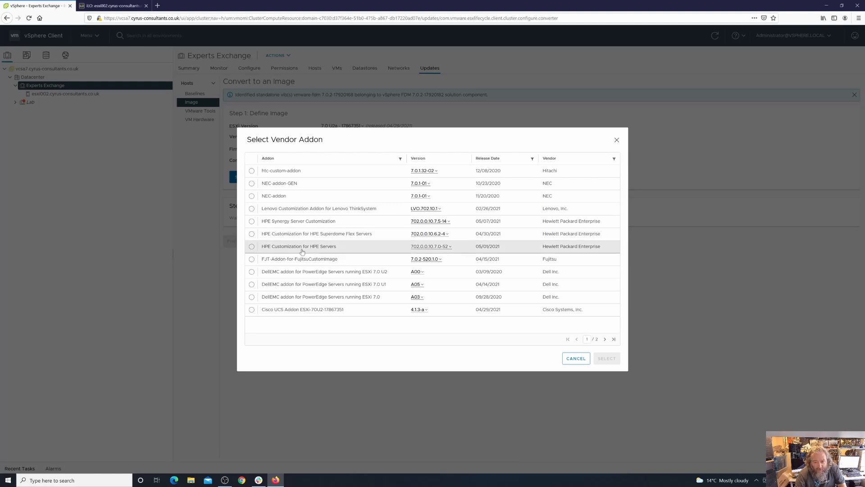
click(252, 246)
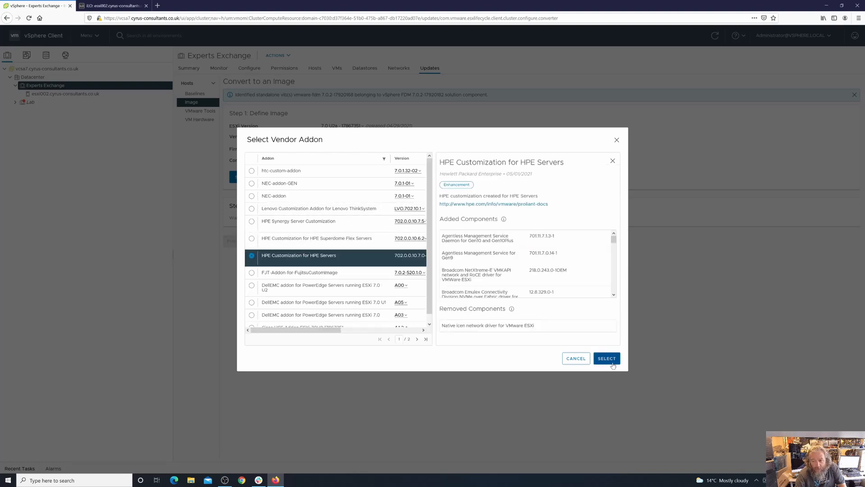
click(606, 357)
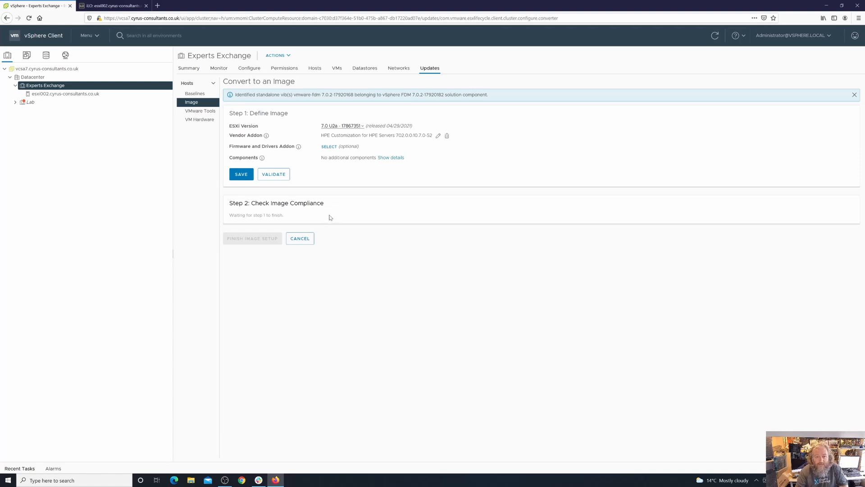
Validate and save the ESXi 7.0 U2a image, then confirm switching to image management.
click(274, 174)
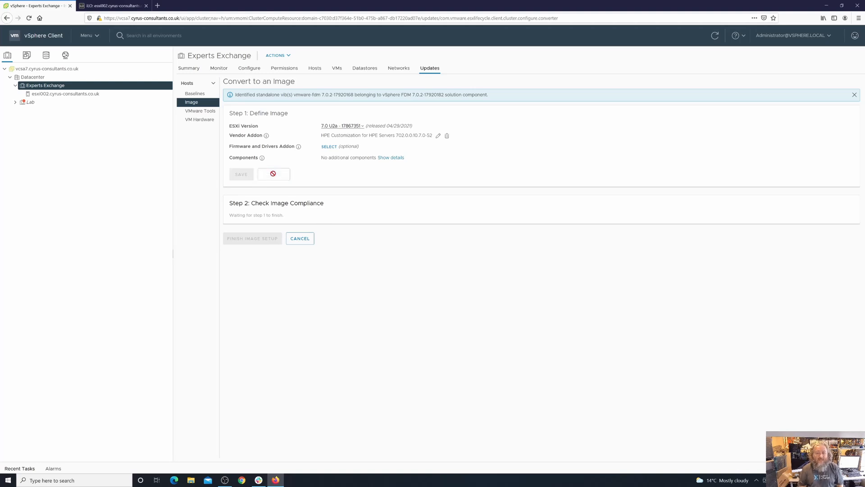
click(273, 174)
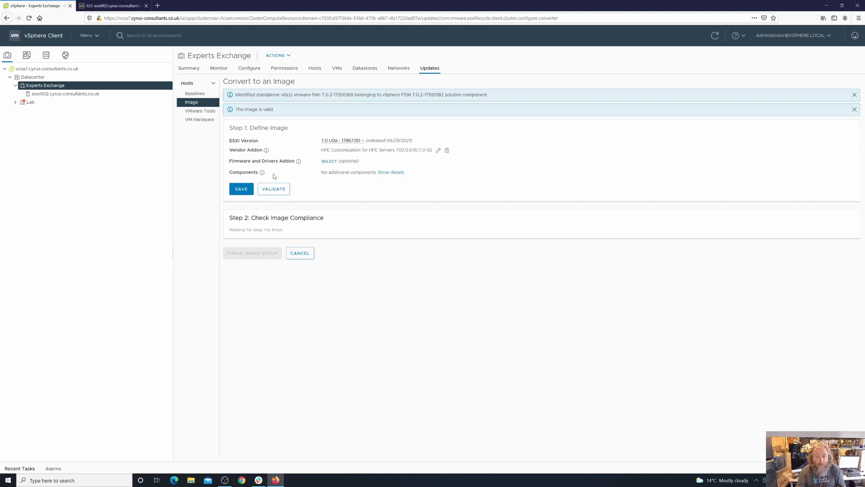
click(241, 188)
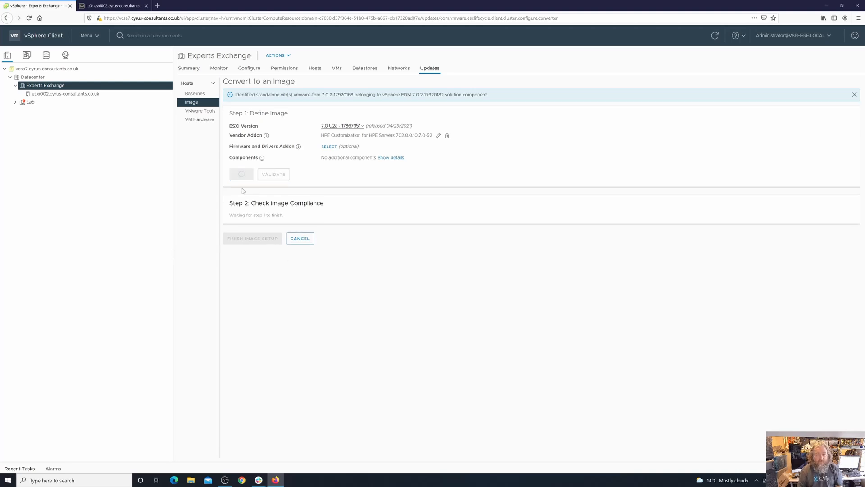
click(273, 174)
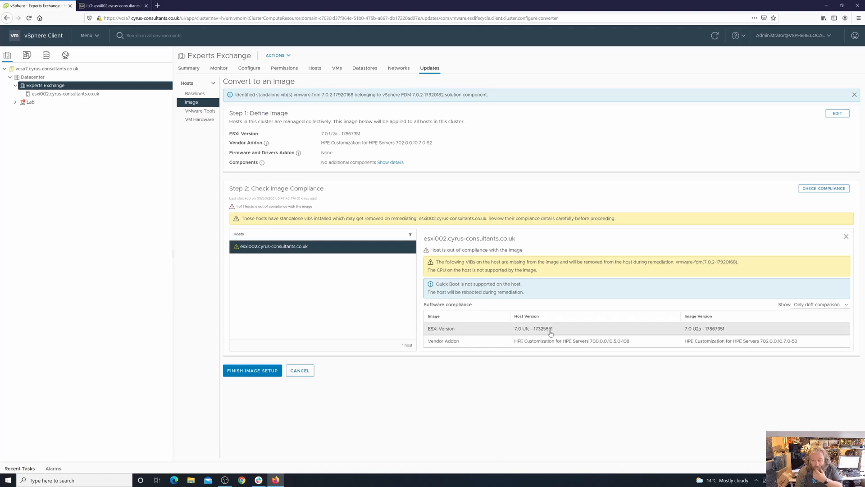
mouse_move(528, 335)
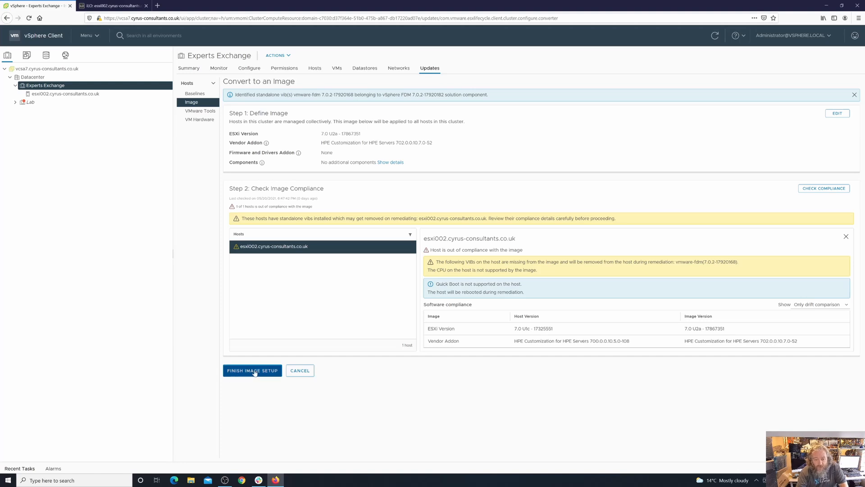
click(252, 370)
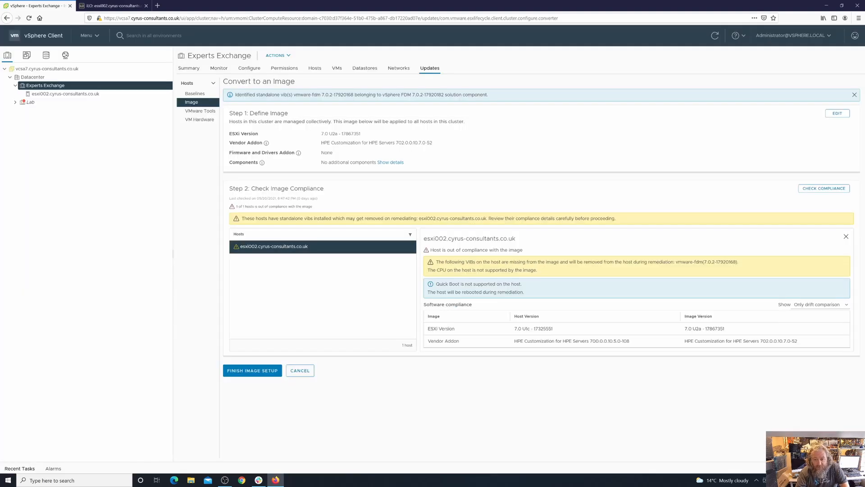
click(251, 370)
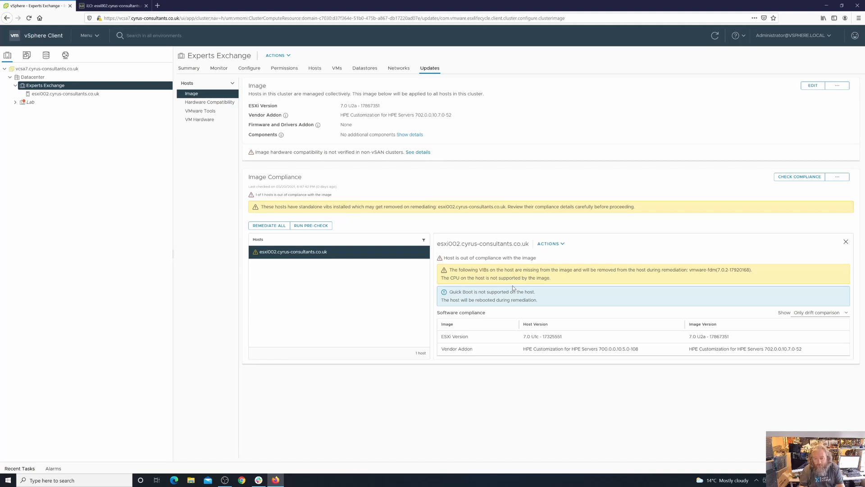
mouse_move(460, 312)
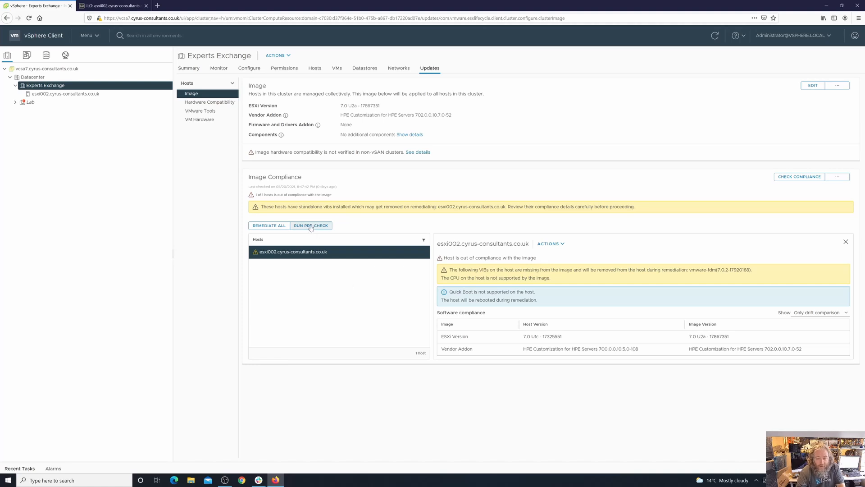
Run a remediation pre-check on host esxi002 from Image Compliance.
click(310, 225)
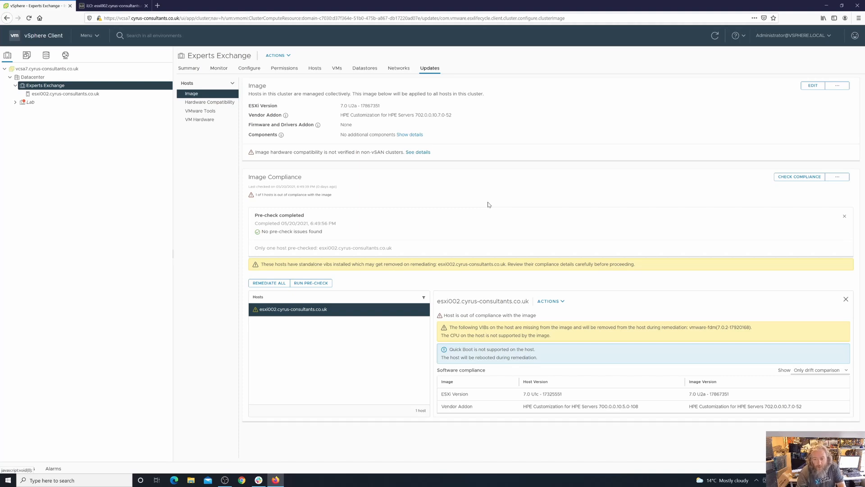
mouse_move(254, 344)
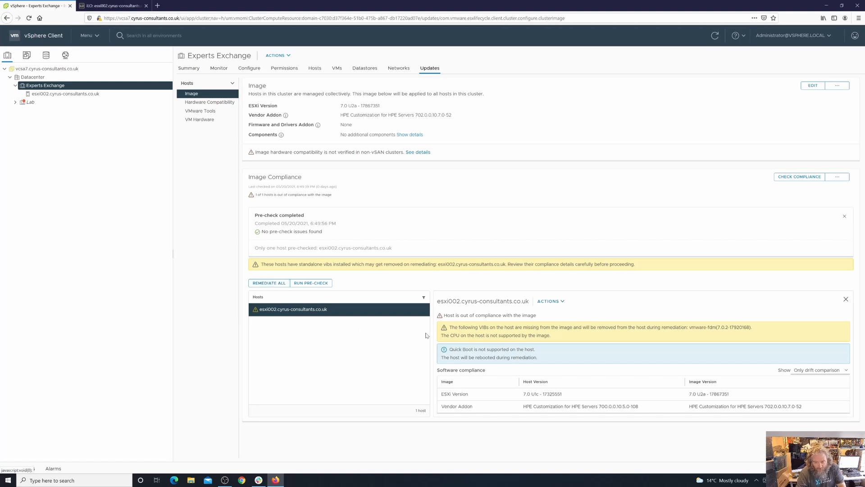
Choose Remediate from host esxi002's Actions menu to review remediation impact.
click(548, 301)
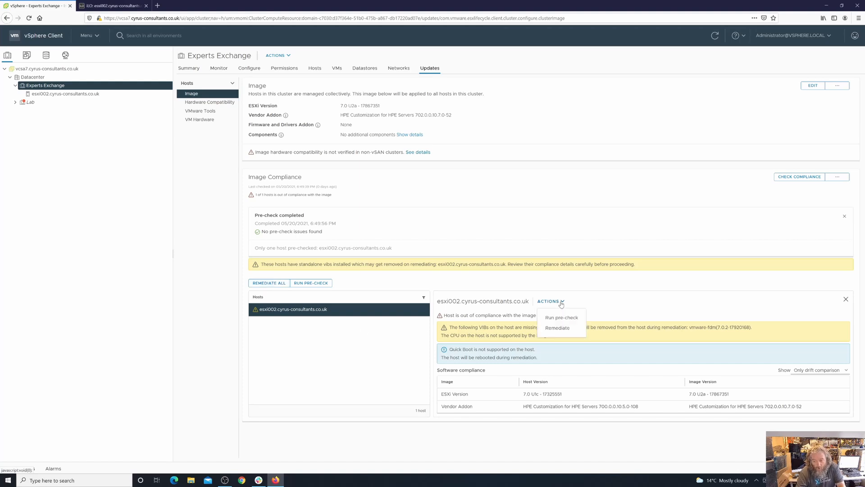
mouse_move(558, 328)
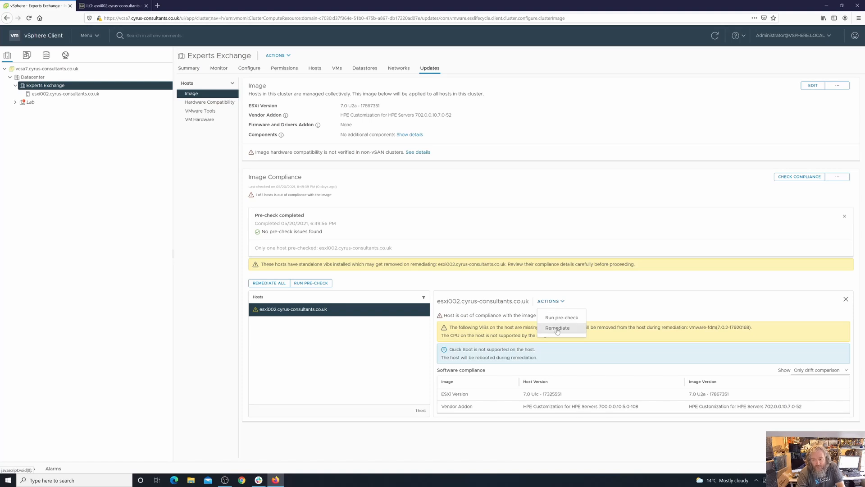
click(557, 328)
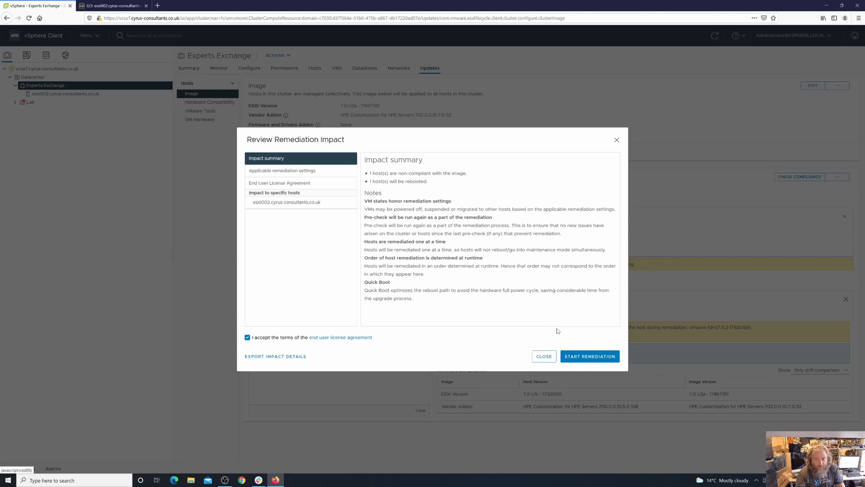
Start remediation of host esxi002 with the EULA accepted.
click(544, 356)
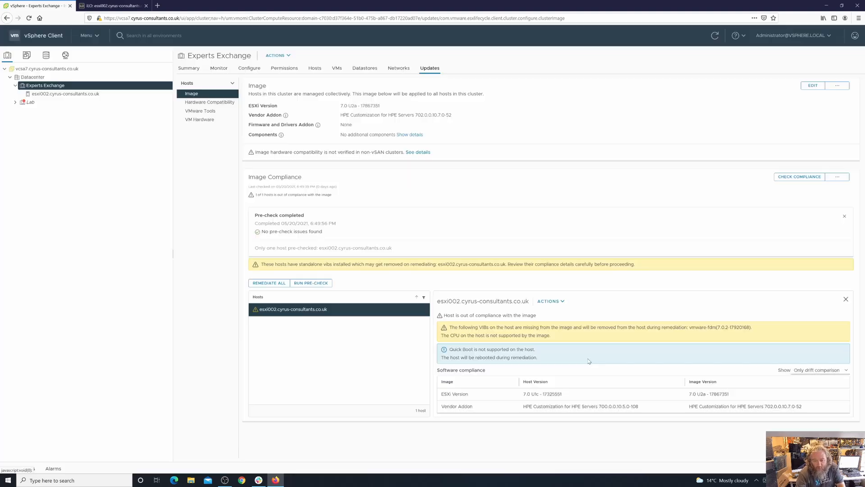
click(268, 282)
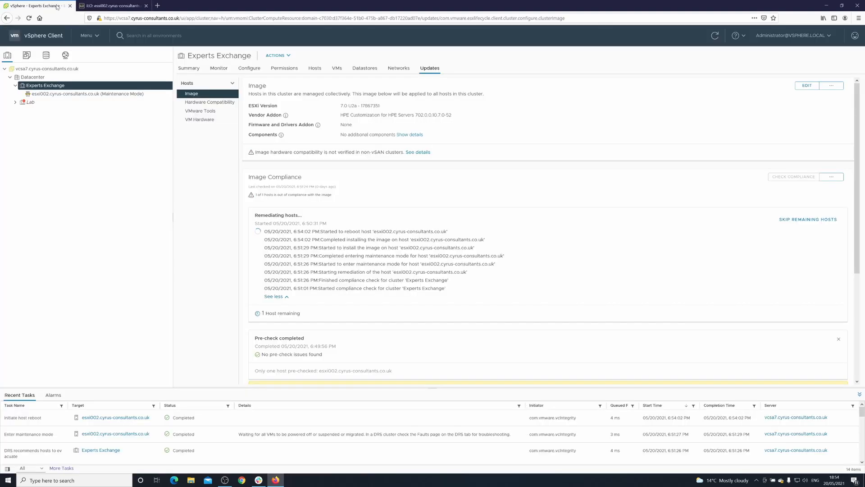
click(113, 5)
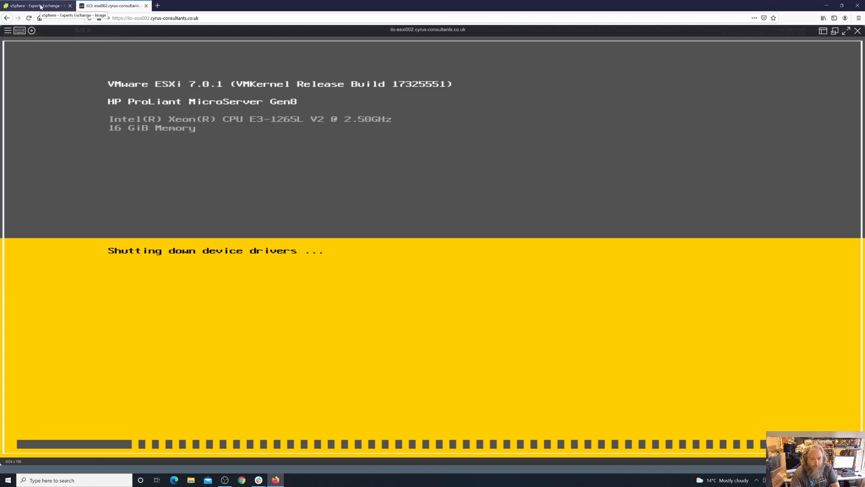
click(36, 5)
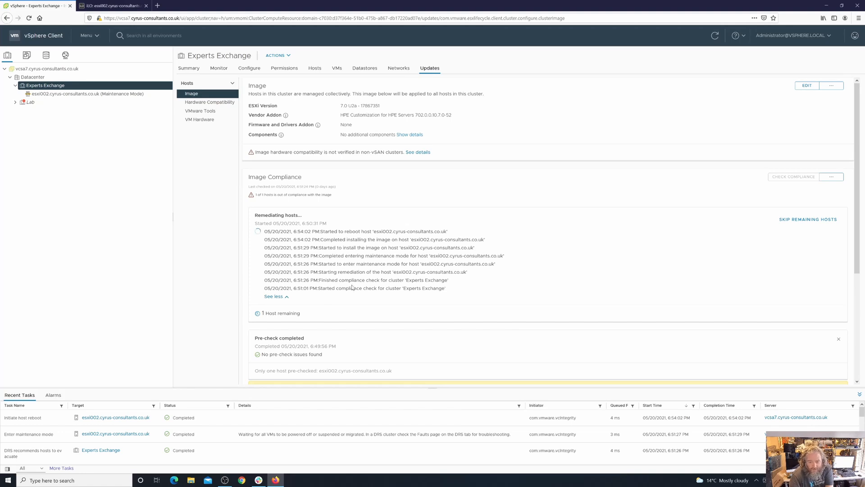
mouse_move(352, 288)
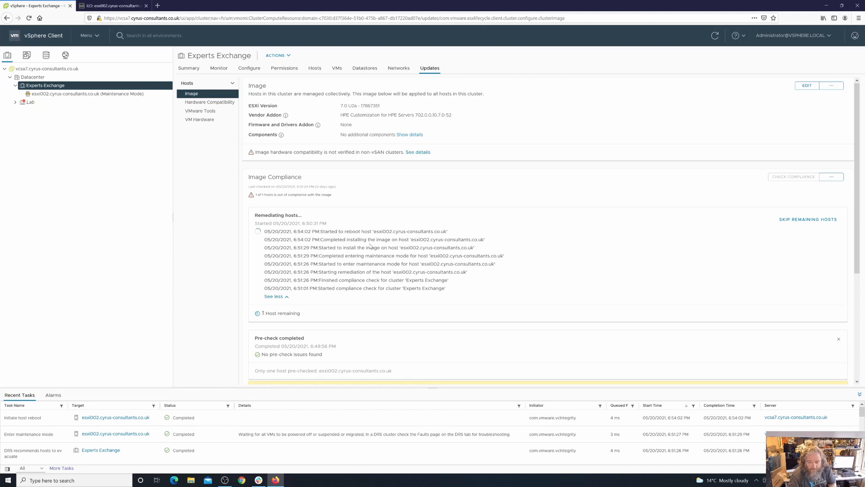
mouse_move(370, 247)
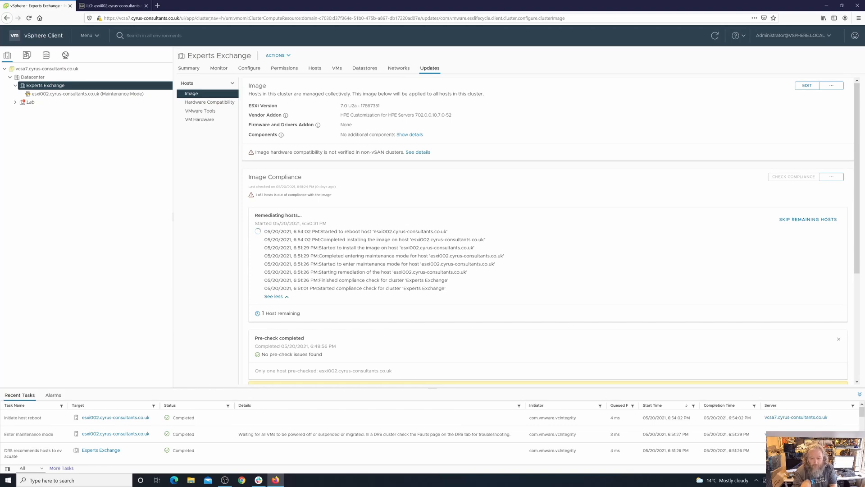
mouse_move(396, 111)
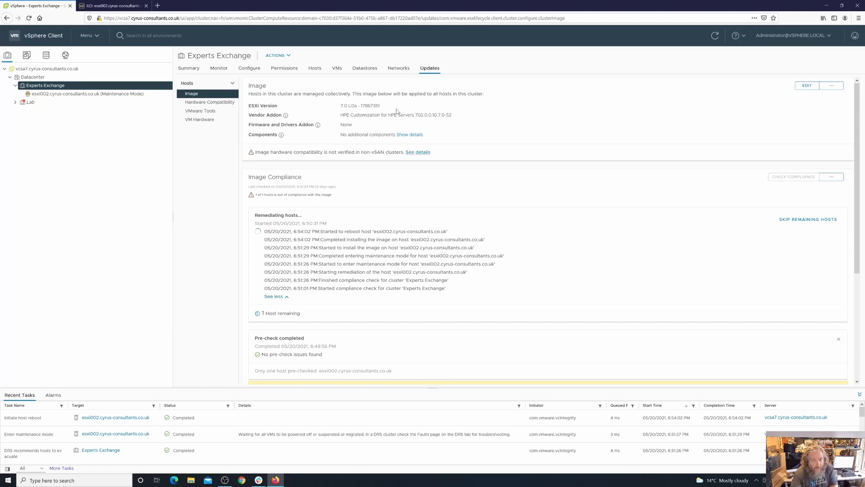
Watch the iLO remote console until esxi002 boots ESXi 7.0.2, build 17867351.
click(111, 5)
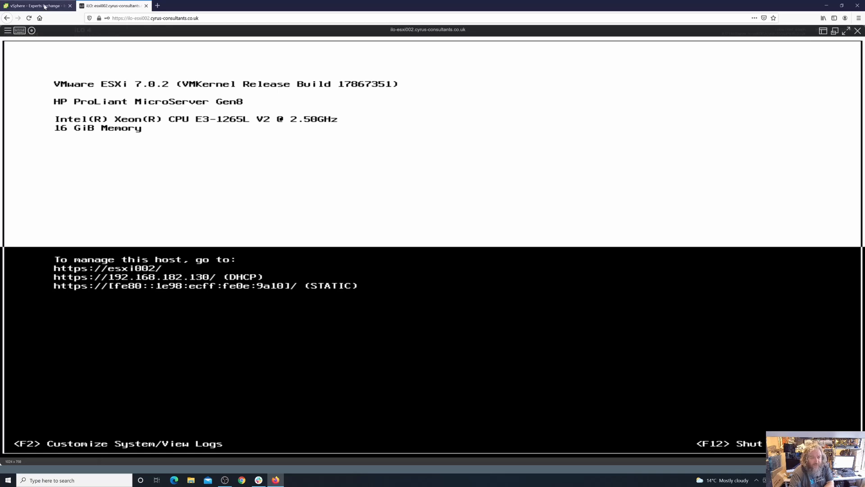
Return to vSphere Client to review the cluster's completed remediation and compliance status.
click(36, 5)
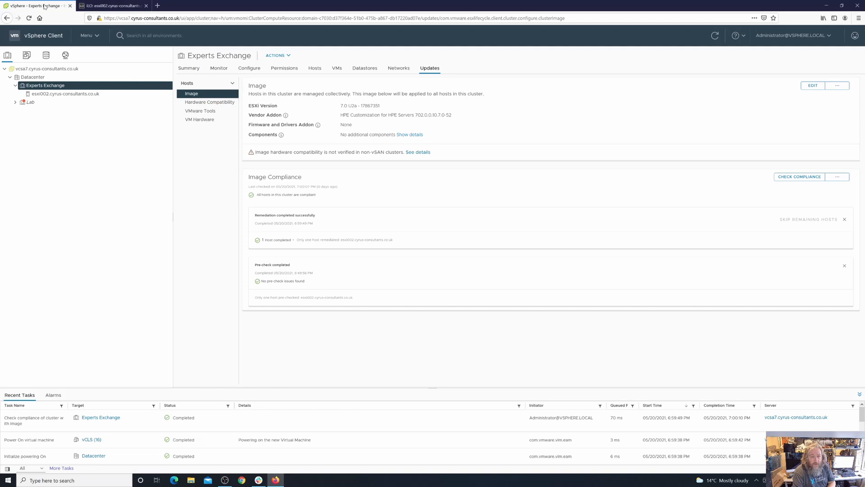
mouse_move(107, 112)
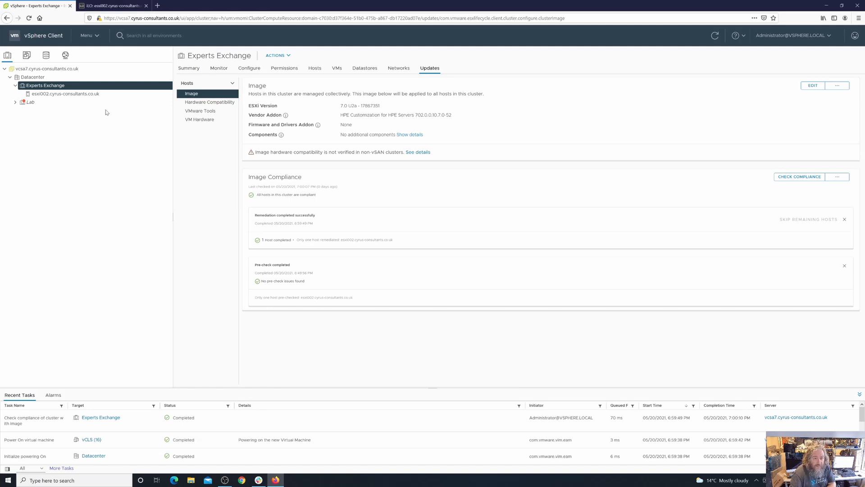